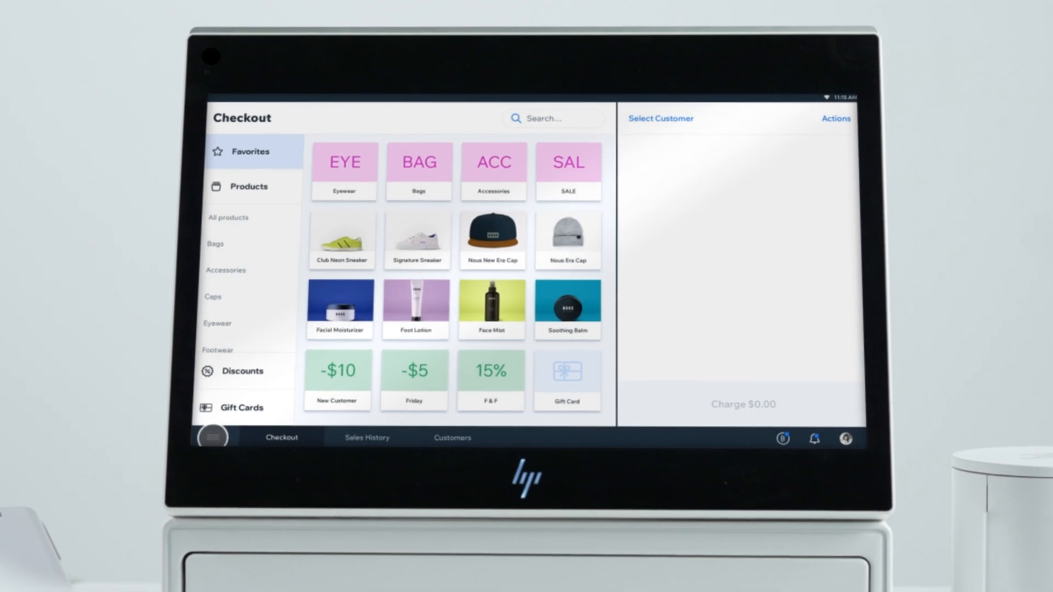
# - Navigate via the side menu to Settings, then App & Tablet Troubleshooting
pyautogui.click(213, 436)
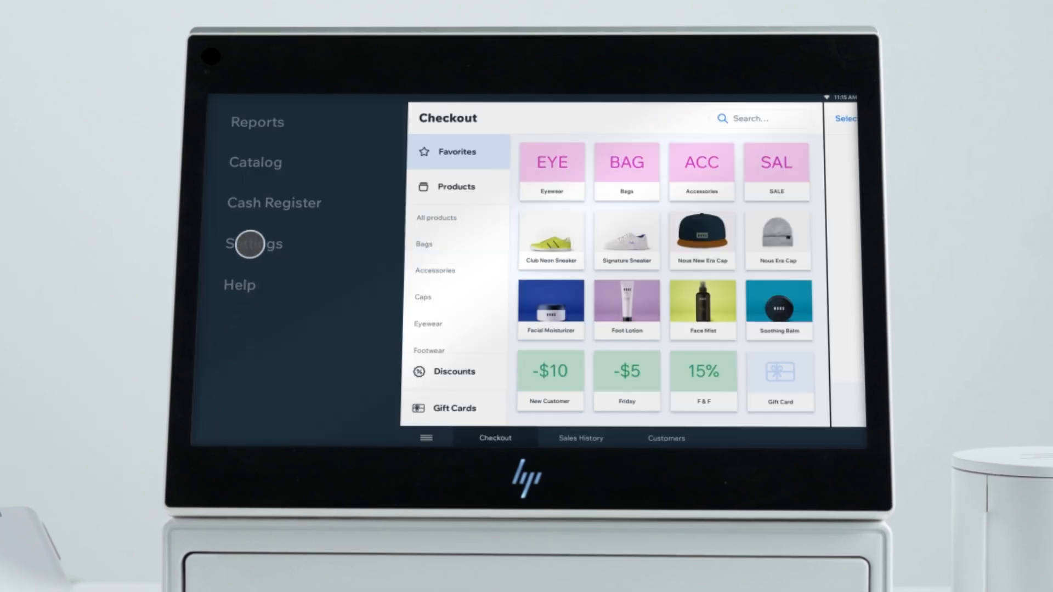
pyautogui.click(254, 242)
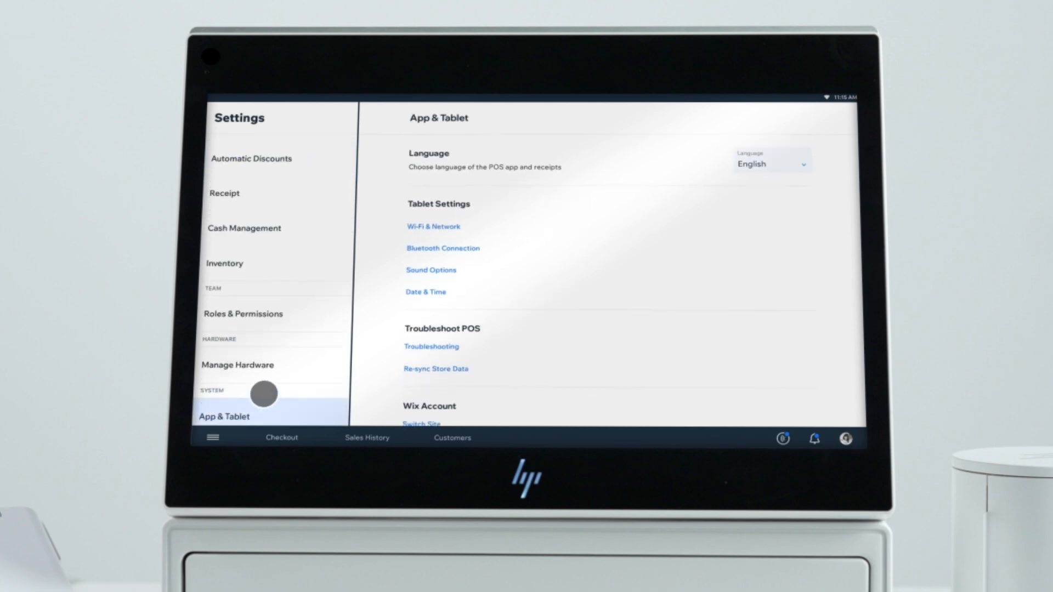
pyautogui.click(431, 345)
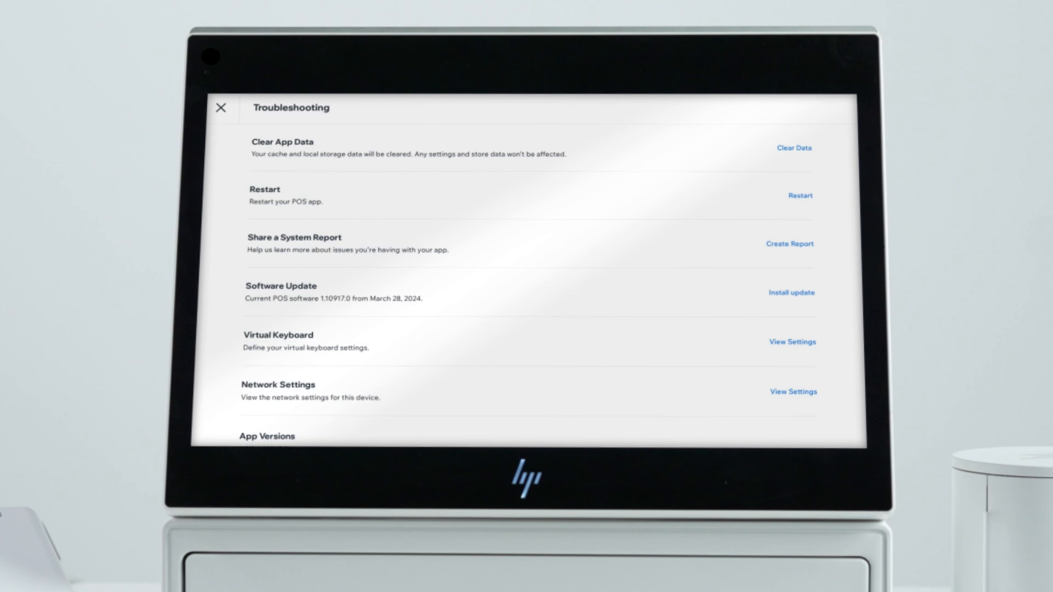
# - Clear the Wix POS app data and confirm Clear and Restart
pyautogui.click(793, 148)
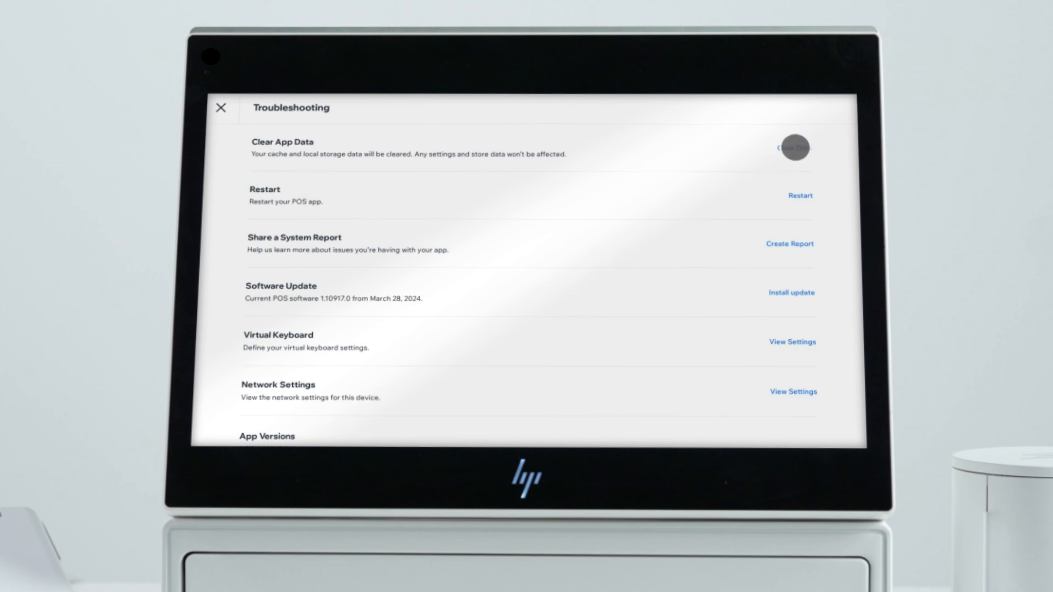
pyautogui.click(792, 148)
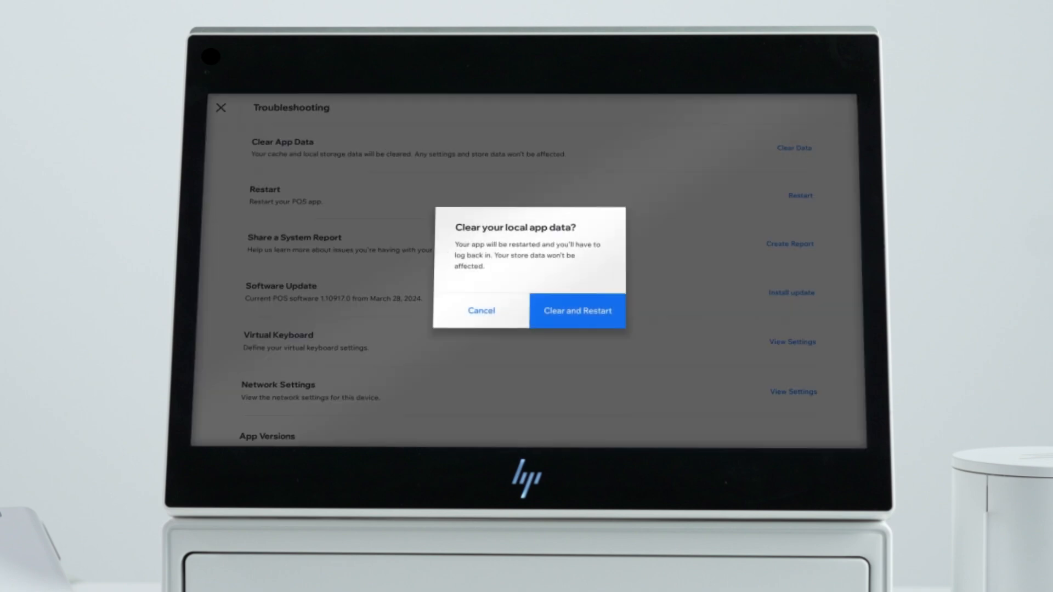
pyautogui.click(576, 311)
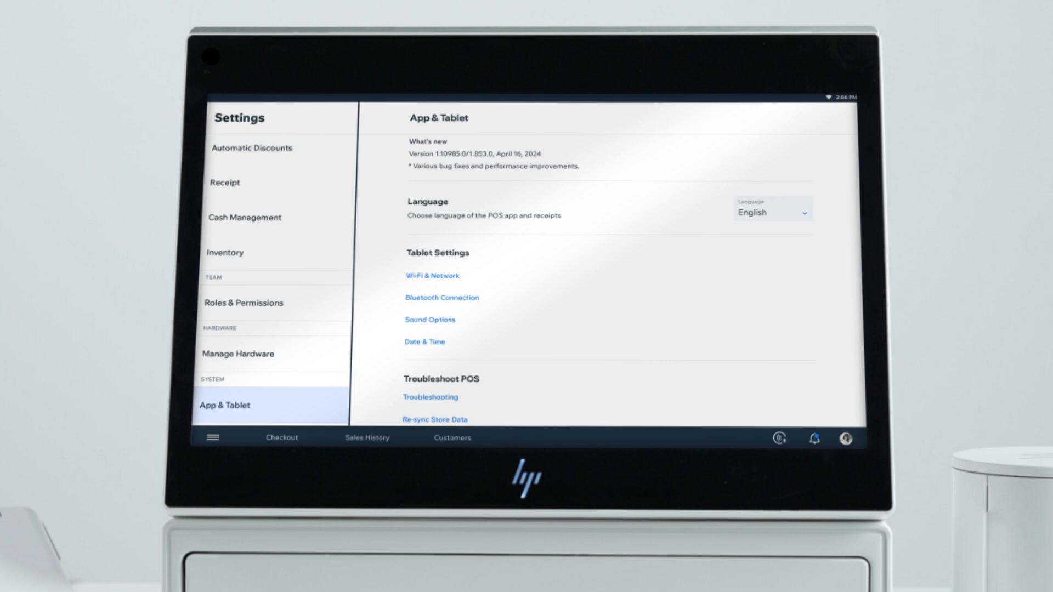
# - Open Manage Hardware and view the card reader's details
pyautogui.click(239, 354)
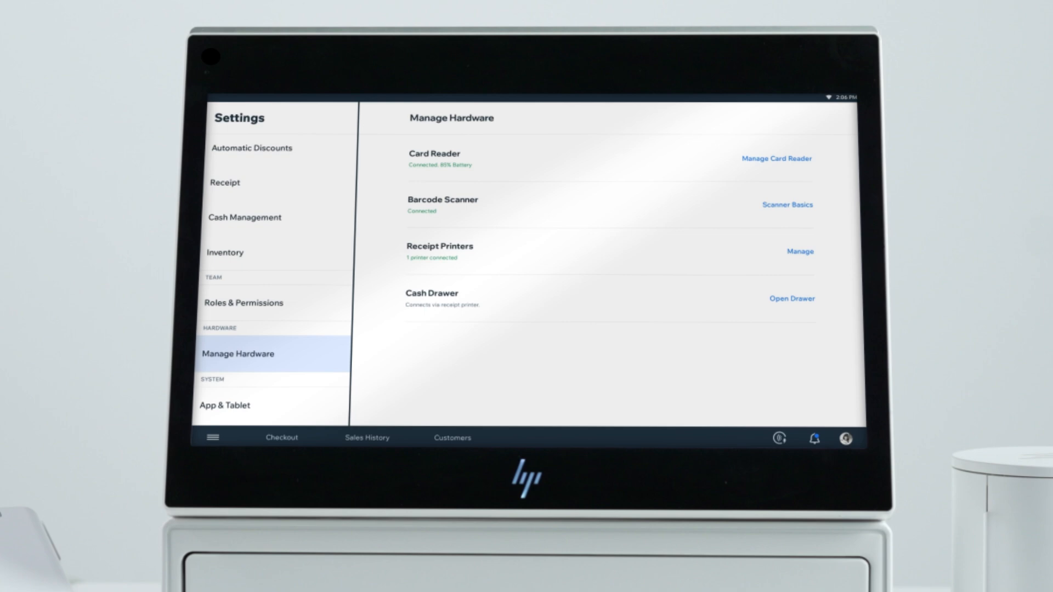
pyautogui.click(775, 159)
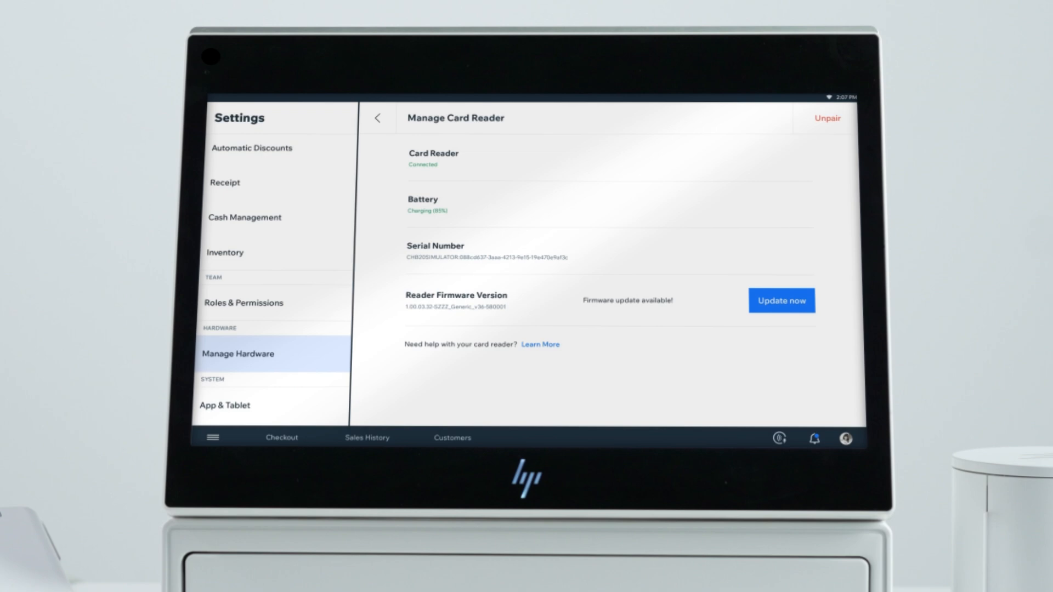
# - Install the reader firmware update and dismiss the Update Installed Successfully message
pyautogui.click(781, 300)
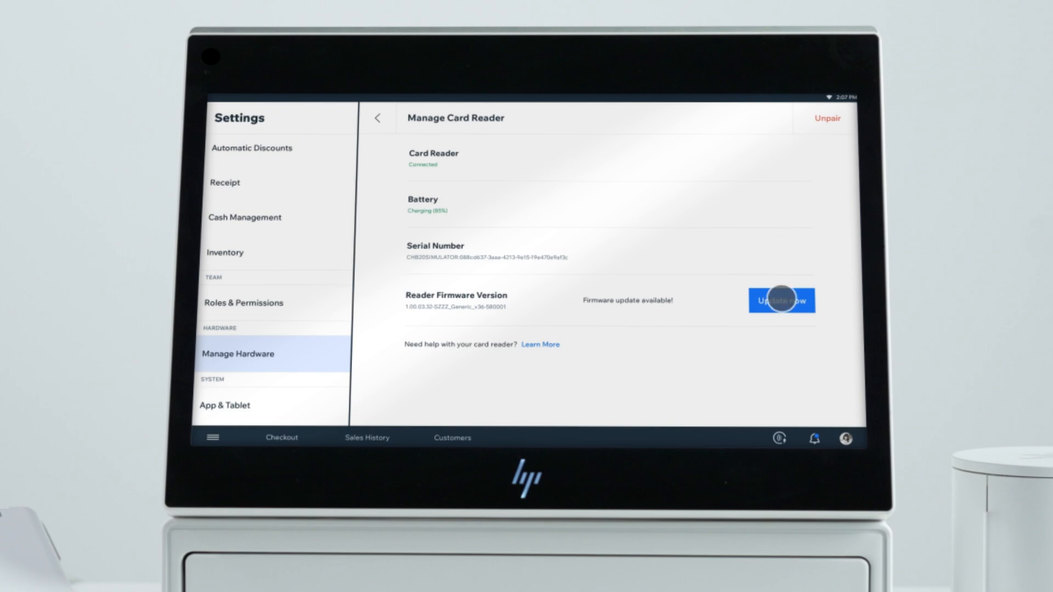
pyautogui.click(780, 301)
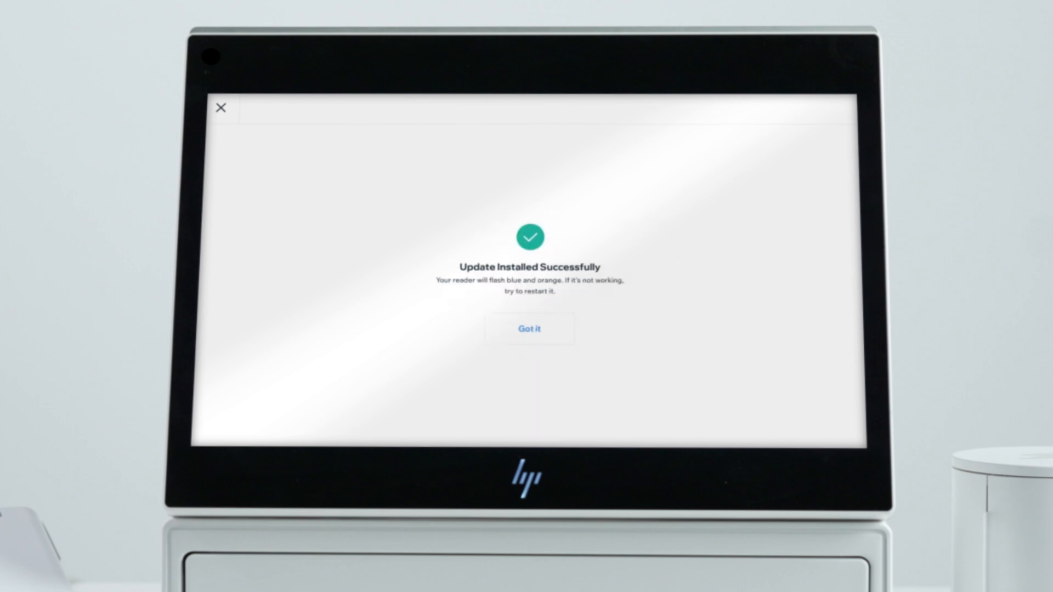
pyautogui.click(529, 329)
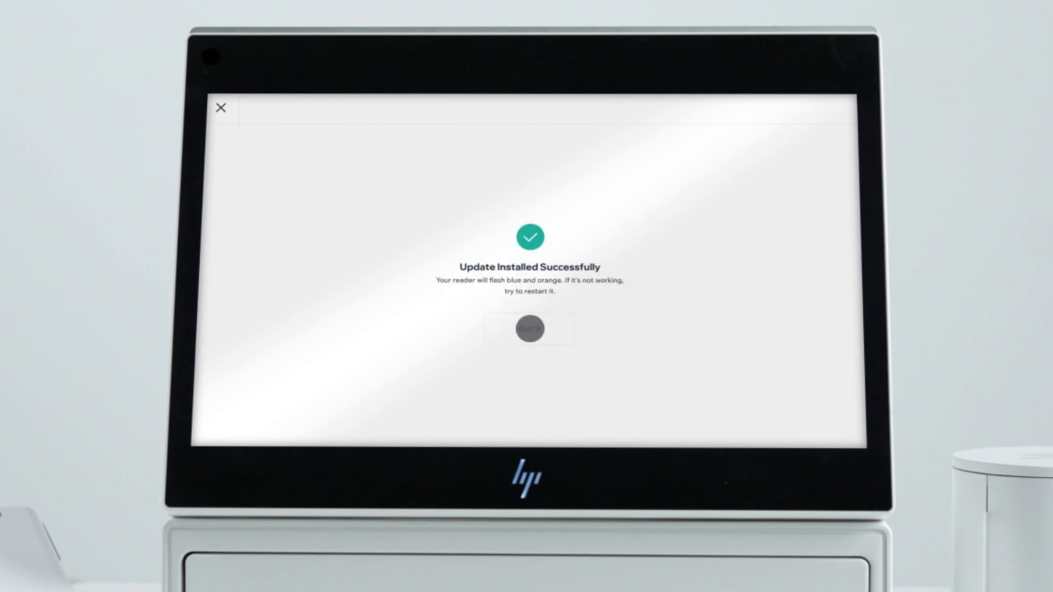
pyautogui.click(529, 329)
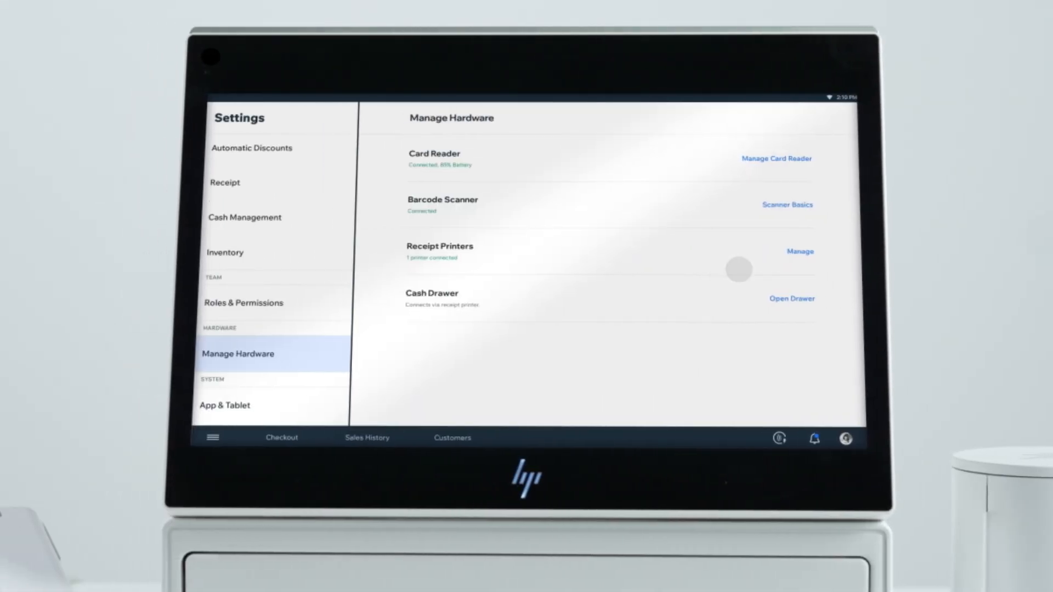
# - Open the Receipt Printers management page from Manage Hardware
pyautogui.click(798, 251)
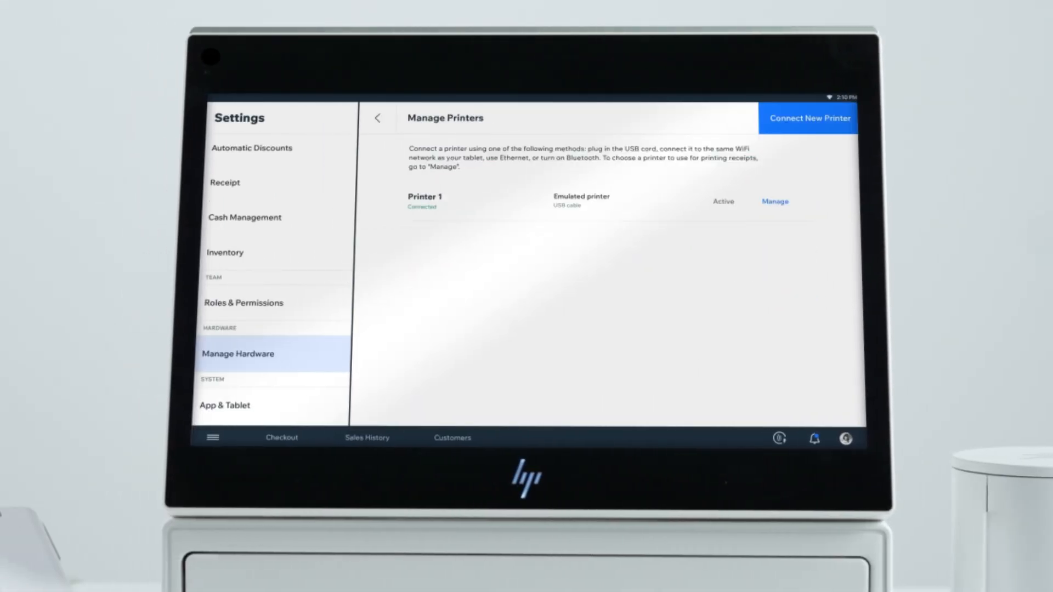
# - Review Printer 1's settings, then return to the Checkout screen
pyautogui.click(773, 201)
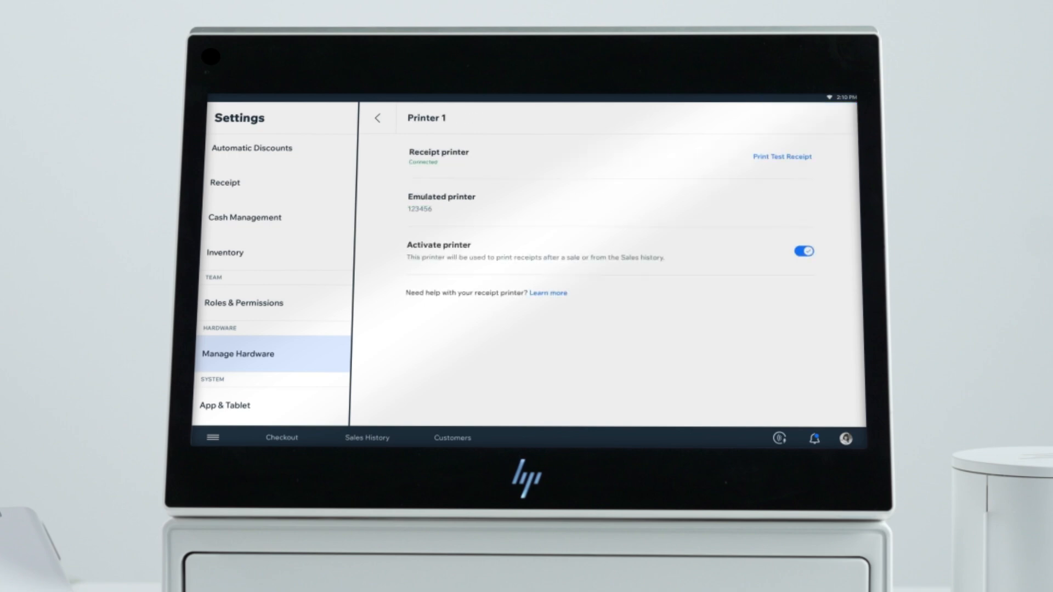
pyautogui.click(281, 437)
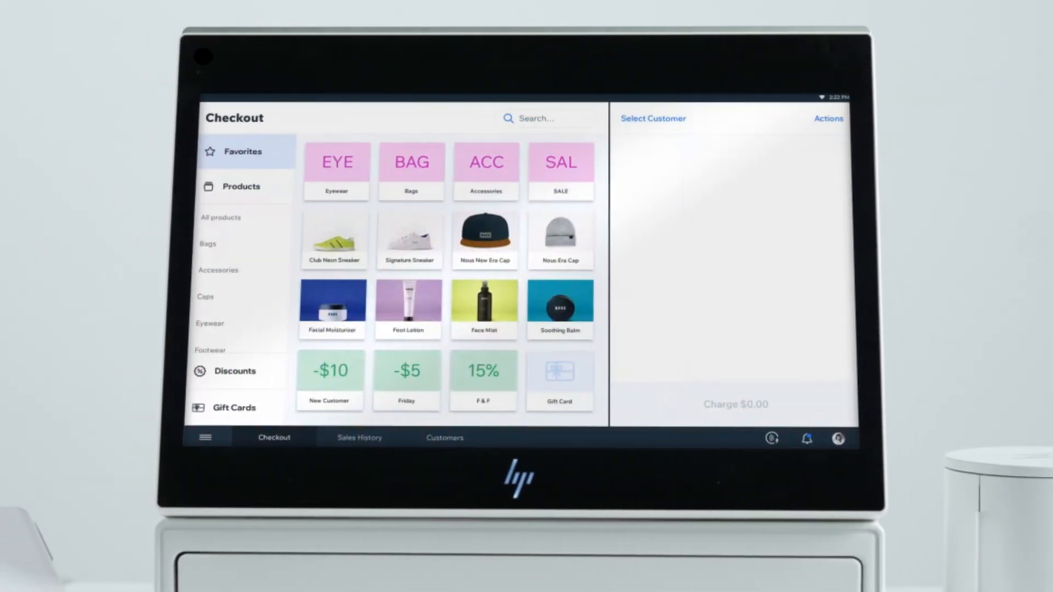
# - Open Help from the side menu to show the Help & Support article topics
pyautogui.click(204, 437)
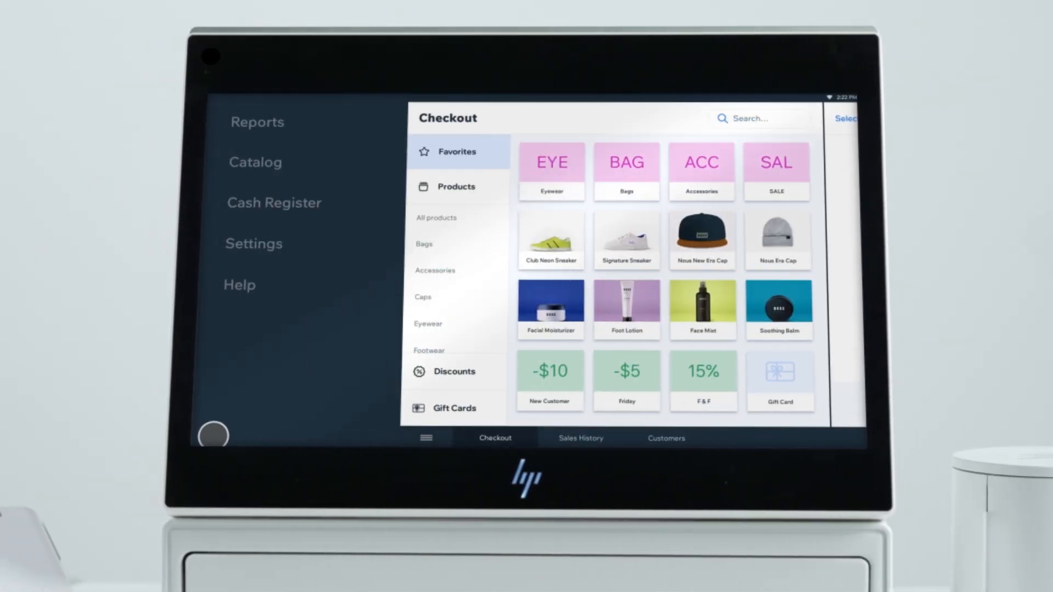
pyautogui.click(239, 284)
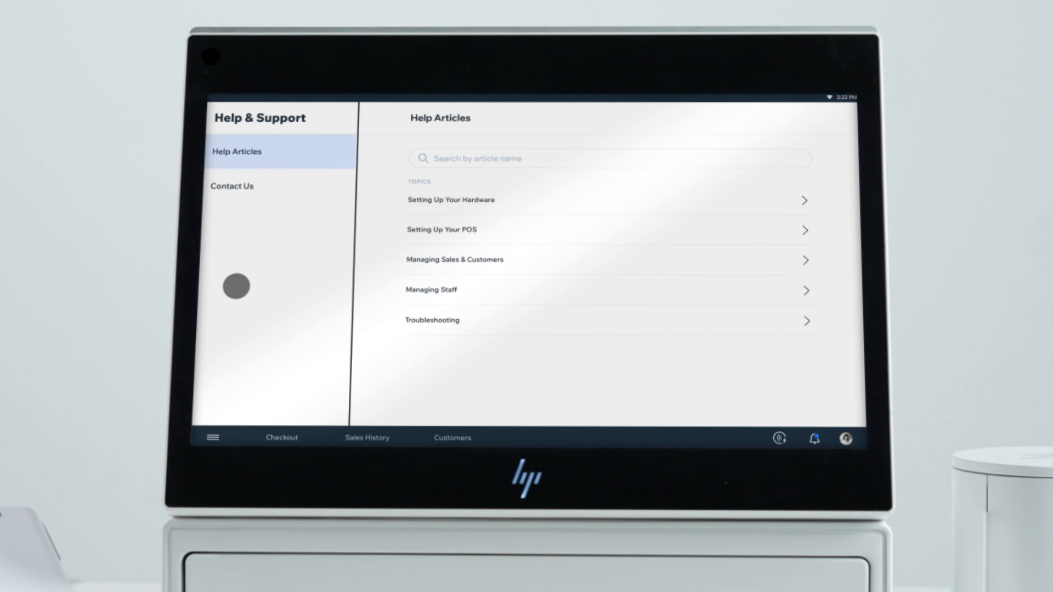
pyautogui.click(451, 200)
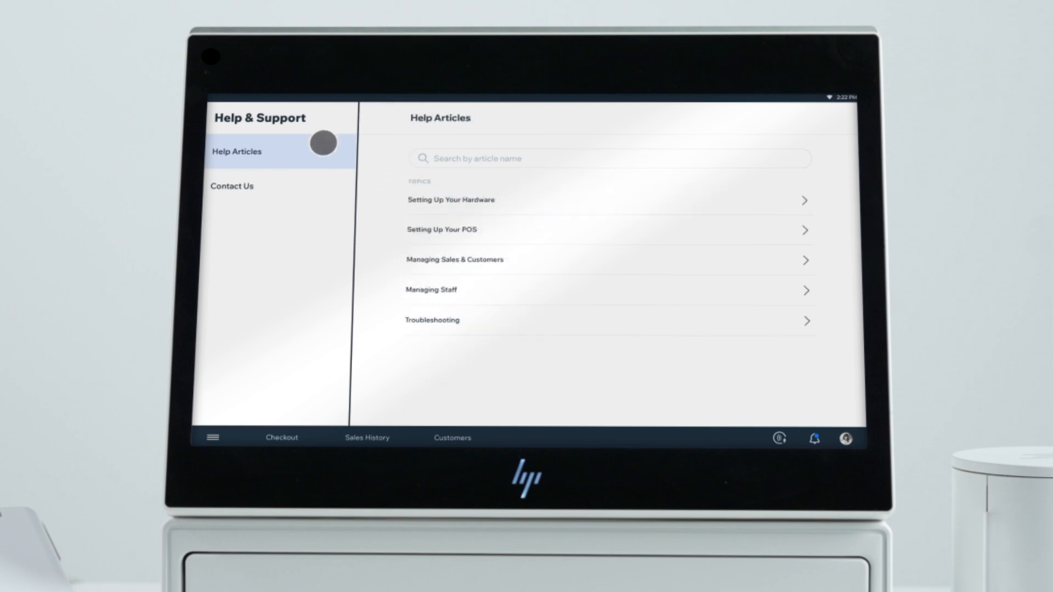
# - Show Contact Us options and briefly open then close the Submit a Ticket form
pyautogui.click(232, 186)
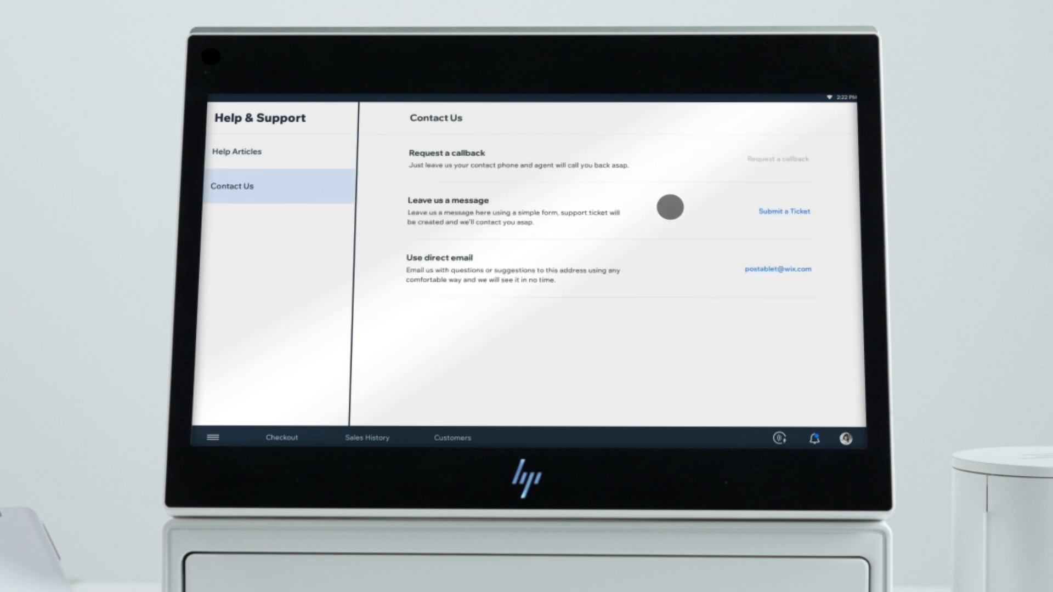
pyautogui.click(783, 211)
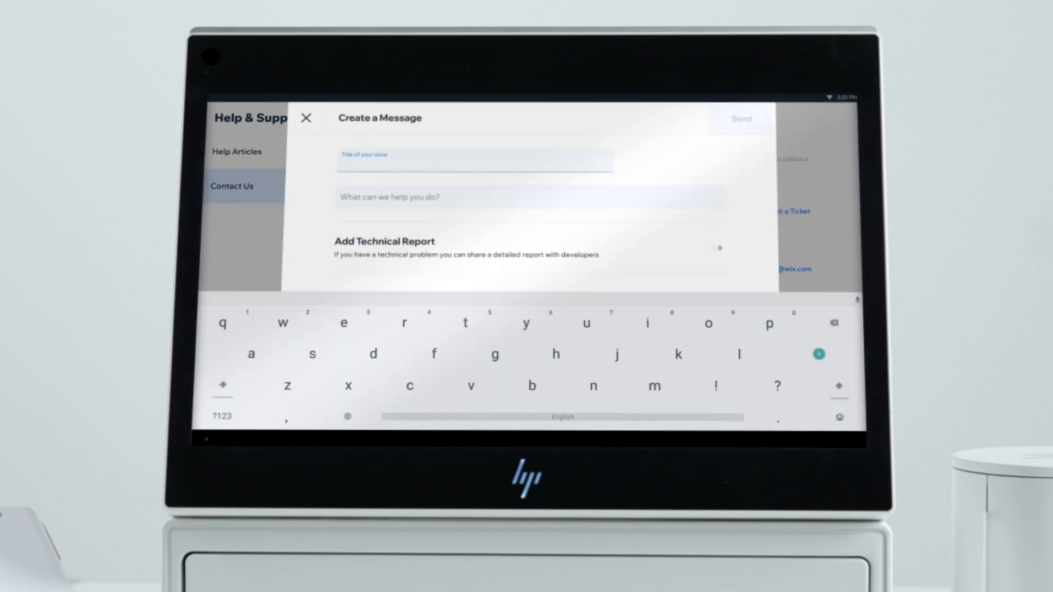
pyautogui.click(305, 117)
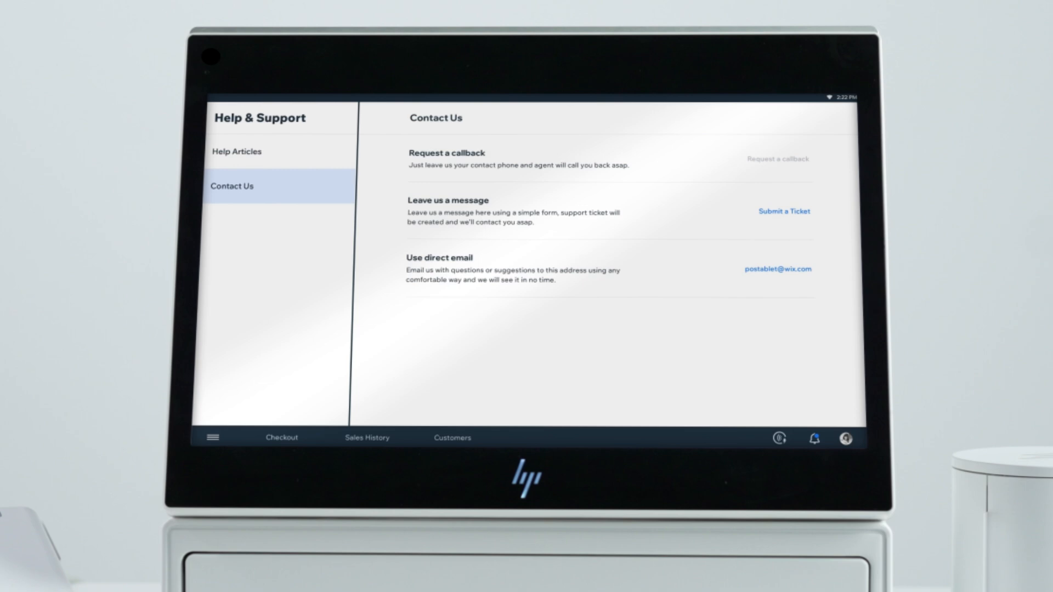